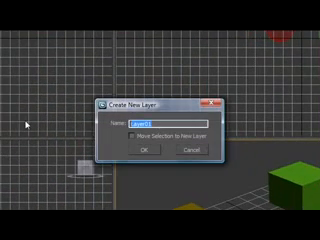
Step: Name the new layer 'Balls' in the Create New Layer dialog and confirm
type("Balls")
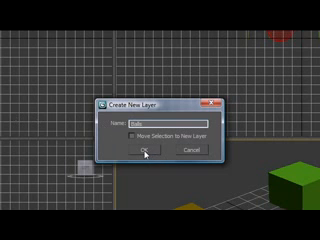
left_click(141, 155)
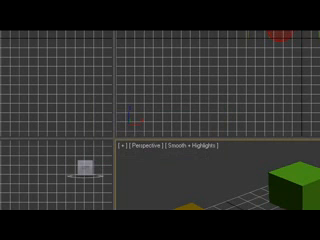